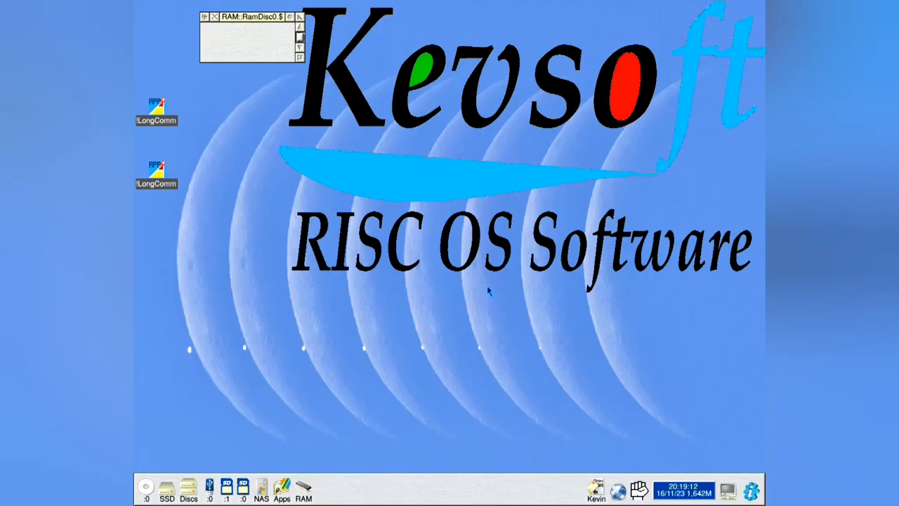
pyautogui.moveTo(157, 62)
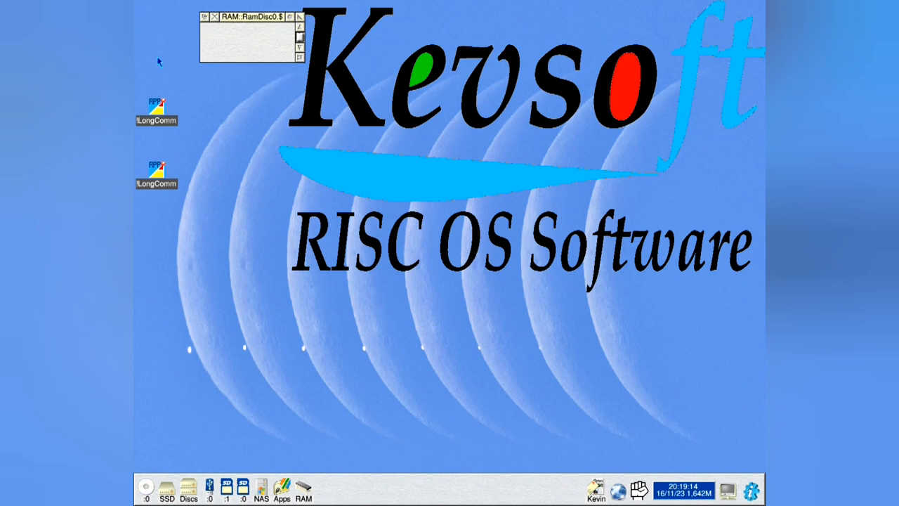
pyautogui.moveTo(161, 109)
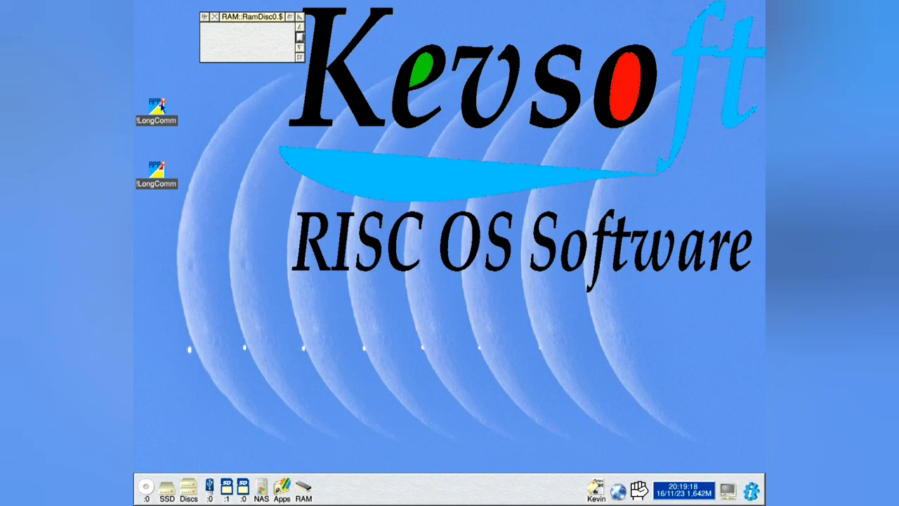
# Step: Load the original LongComm !RunImage, scroll to PROCwget, and dismiss the Line too long error
pyautogui.doubleClick(157, 109)
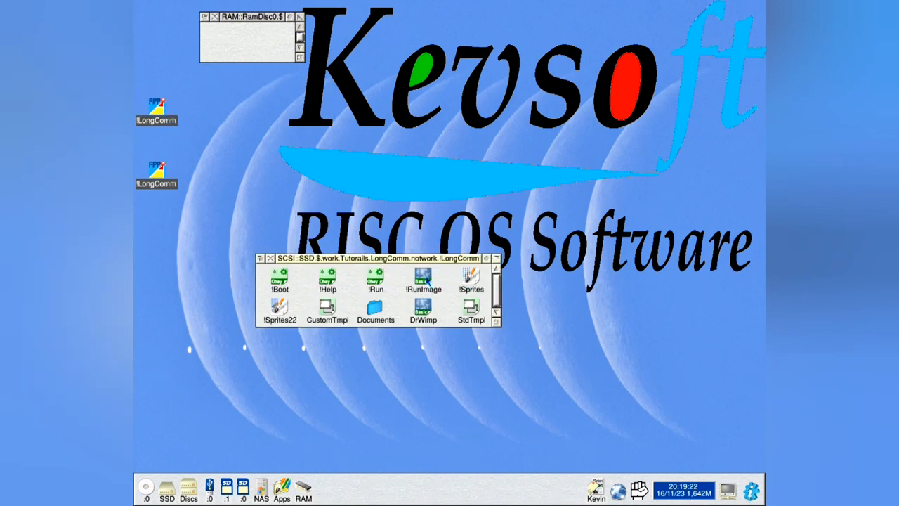
pyautogui.doubleClick(424, 283)
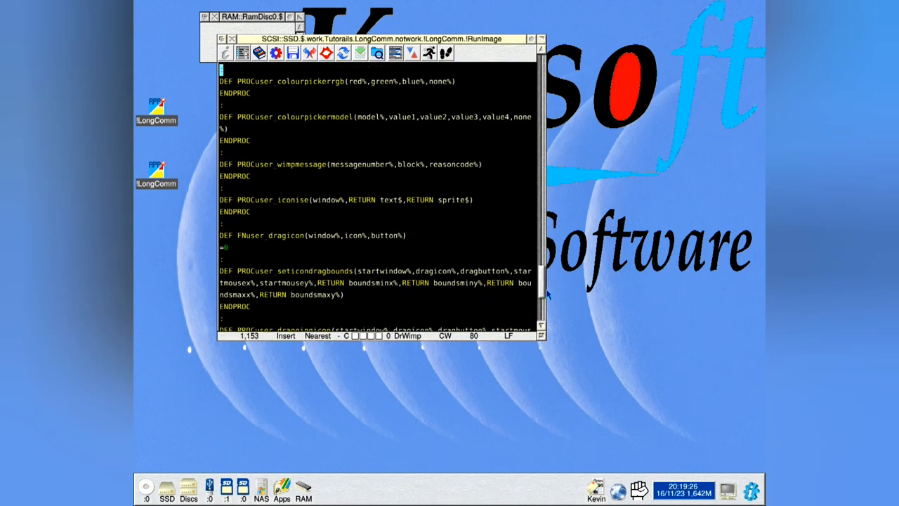
pyautogui.scroll(-3)
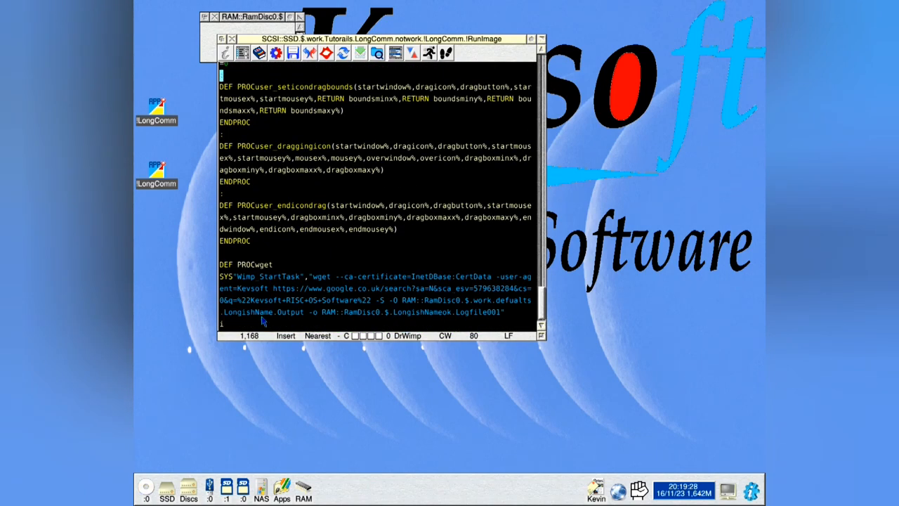
pyautogui.moveTo(432, 323)
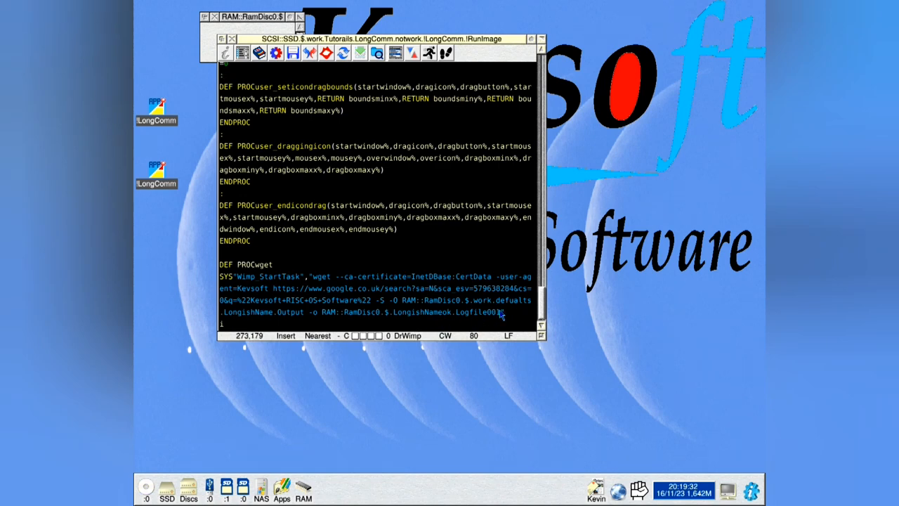
pyautogui.moveTo(135, 159)
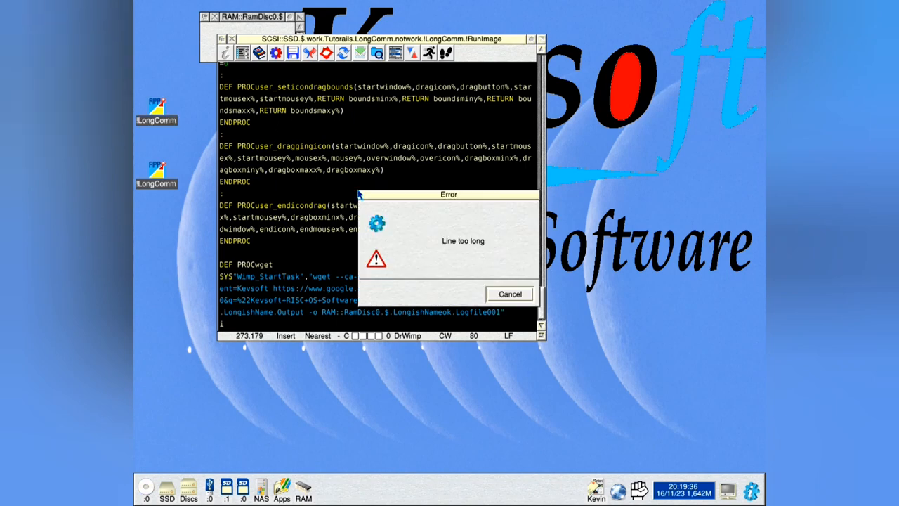
pyautogui.click(508, 293)
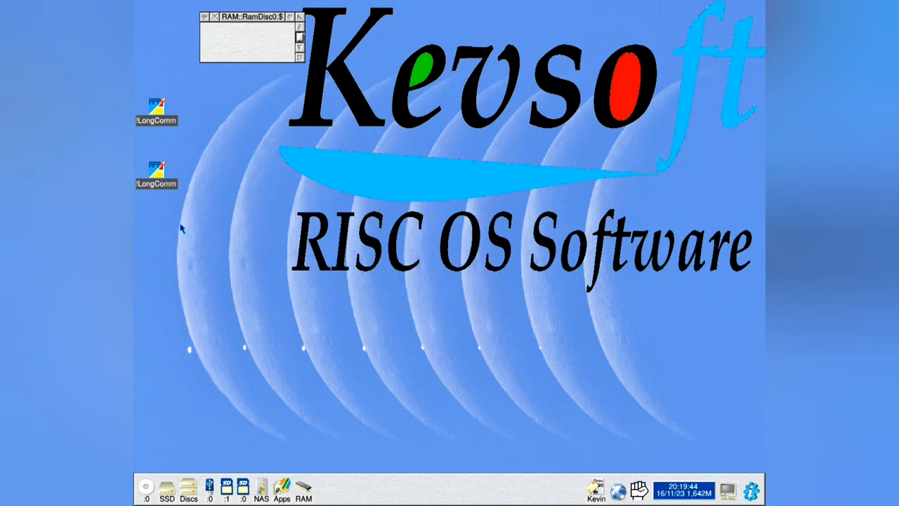
# Step: Load the revised LongComm !RunImage where PROCwget writes the wget command in parts
pyautogui.doubleClick(157, 110)
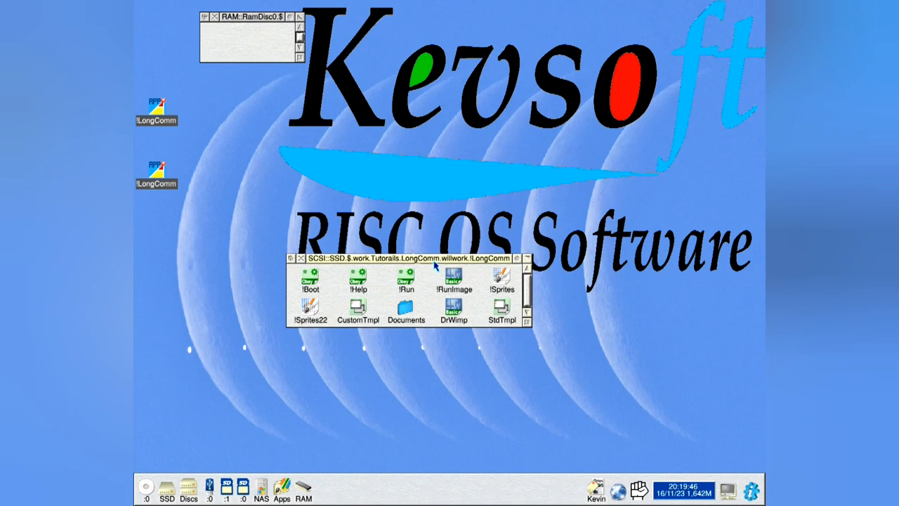
pyautogui.doubleClick(454, 279)
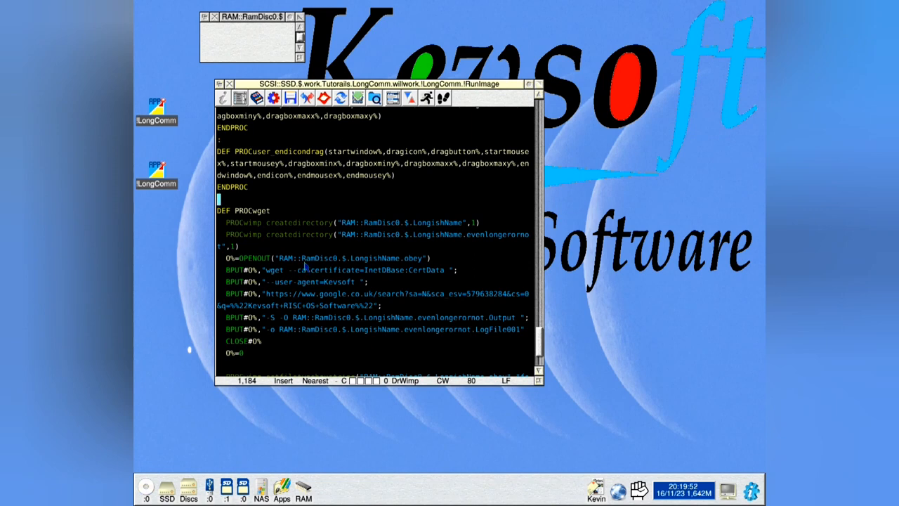
pyautogui.moveTo(308, 273)
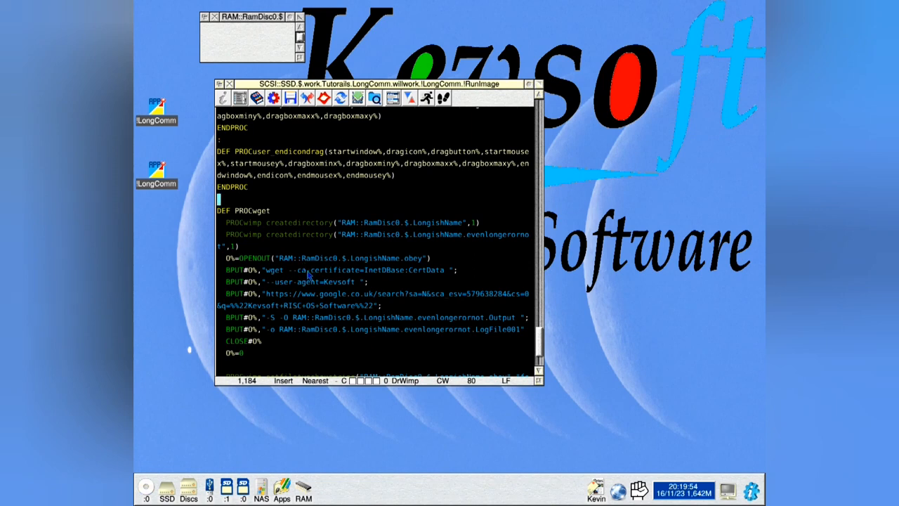
pyautogui.moveTo(248, 205)
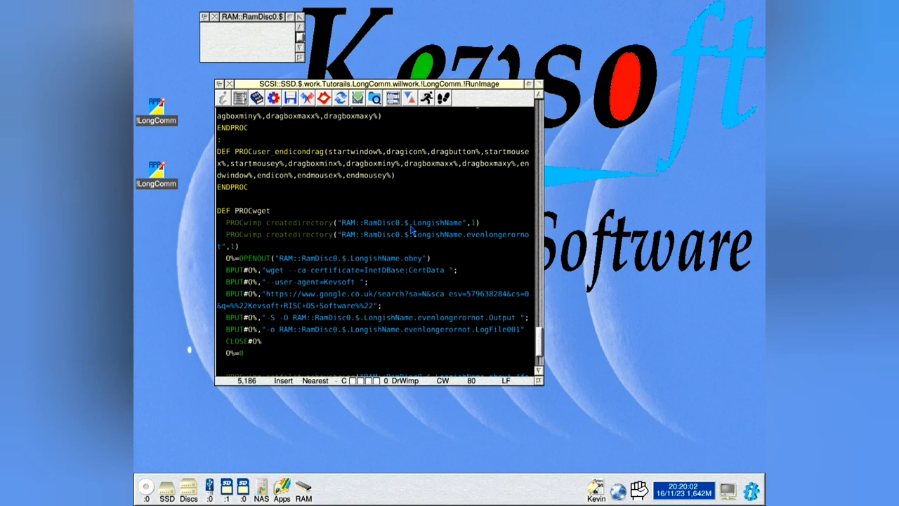
pyautogui.moveTo(284, 216)
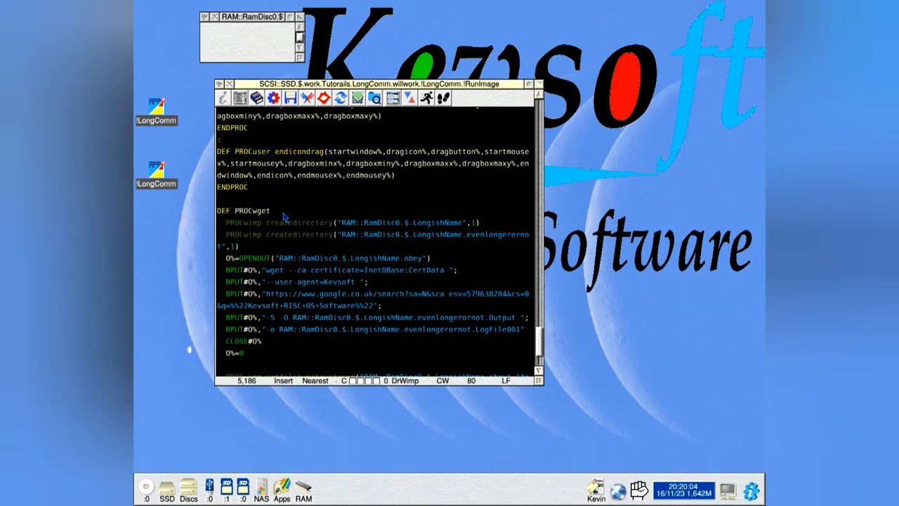
pyautogui.moveTo(286, 242)
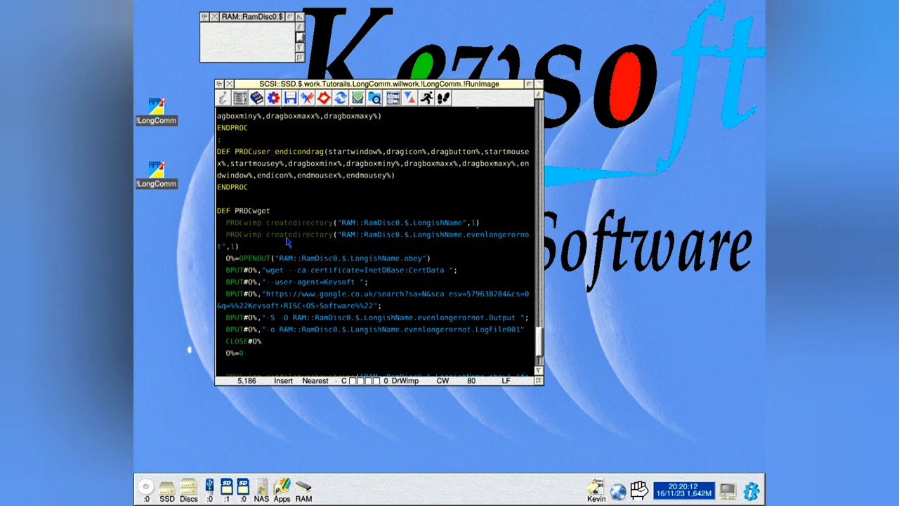
pyautogui.scroll(-3)
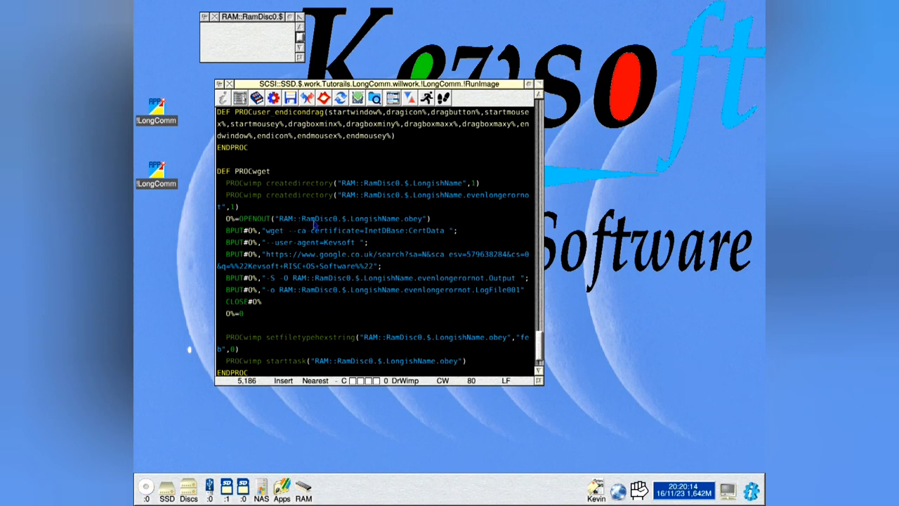
pyautogui.moveTo(379, 224)
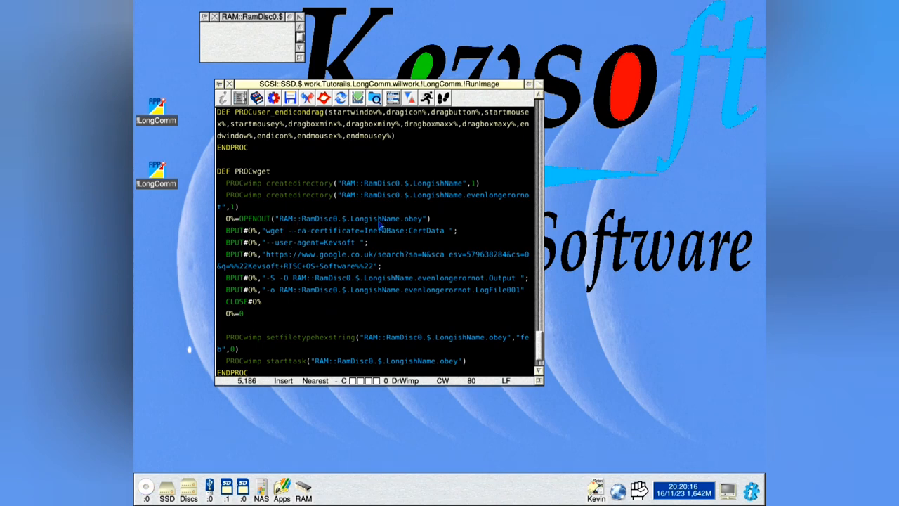
pyautogui.moveTo(302, 236)
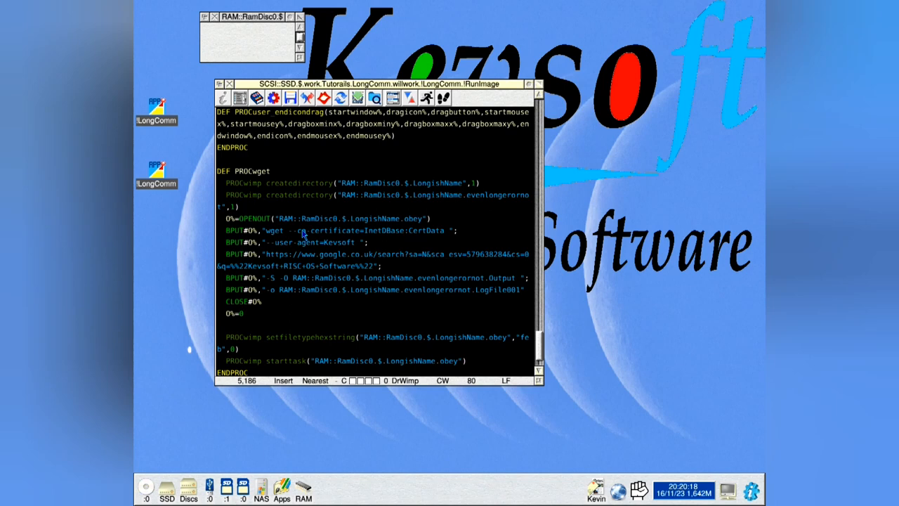
pyautogui.scroll(-3)
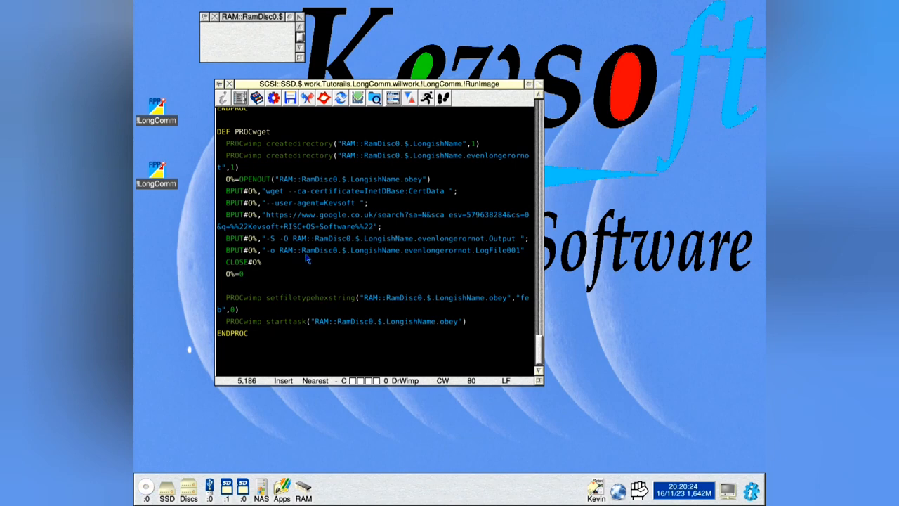
pyautogui.click(237, 144)
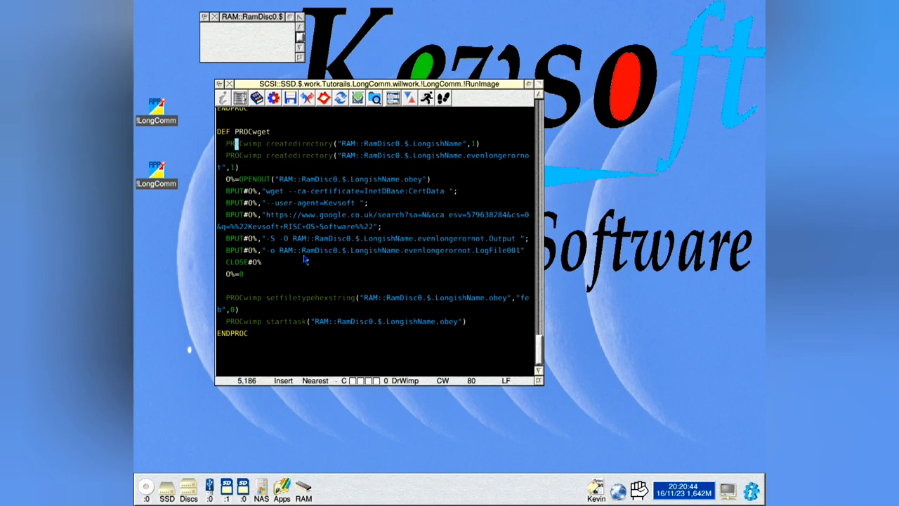
pyautogui.moveTo(424, 311)
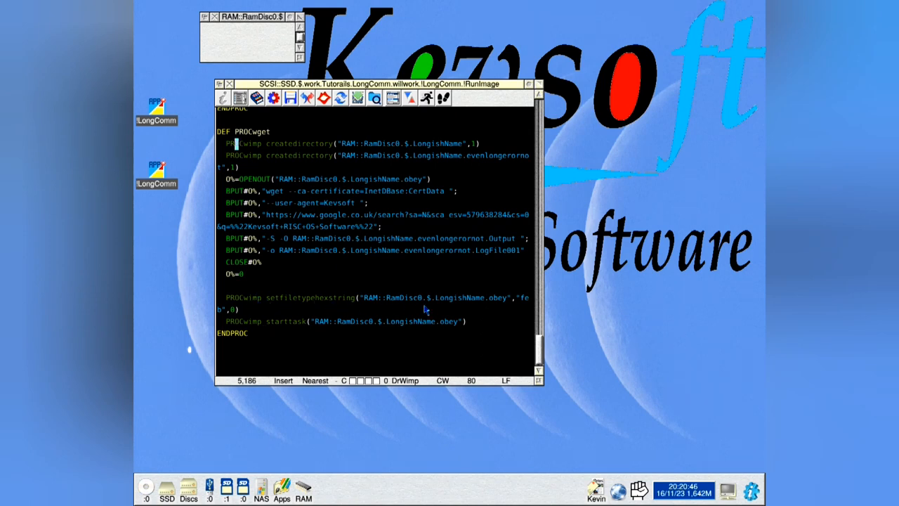
pyautogui.moveTo(405, 336)
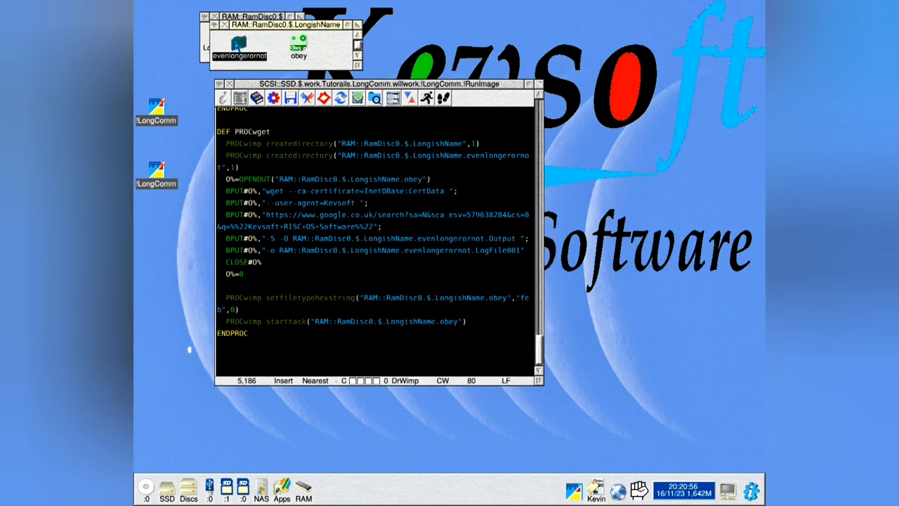
# Step: Show the generated LogFile001 and Output inside the evenlongerornot folder
pyautogui.doubleClick(238, 43)
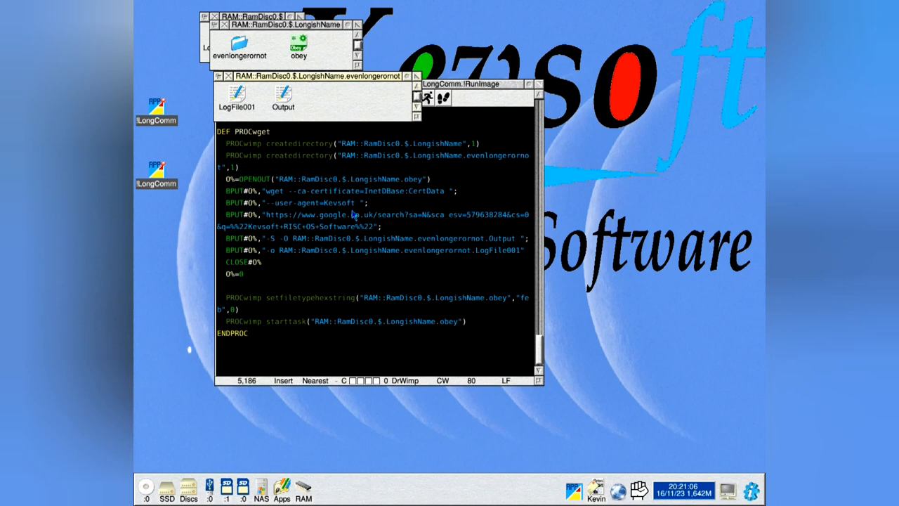
pyautogui.moveTo(359, 213)
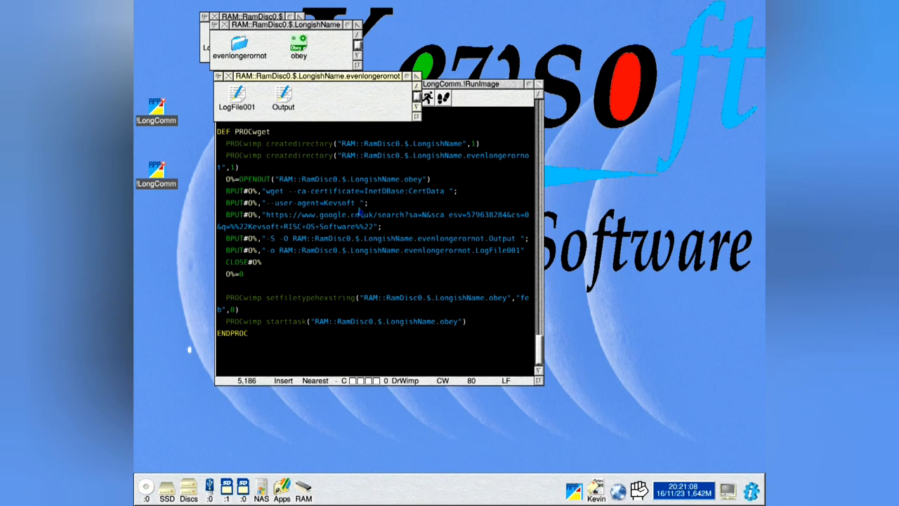